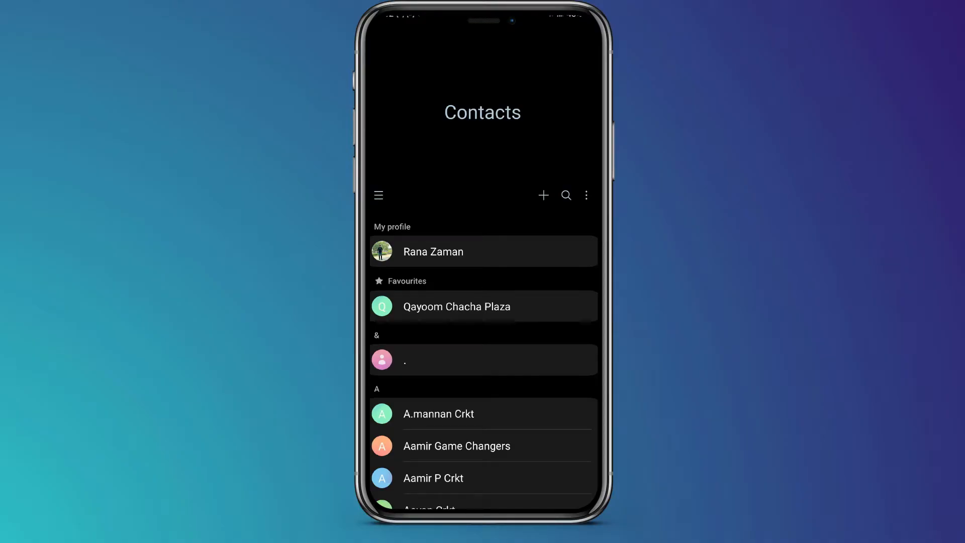
# Step: View the Samsung Contacts side drawer and its Manage contacts option
pyautogui.click(378, 195)
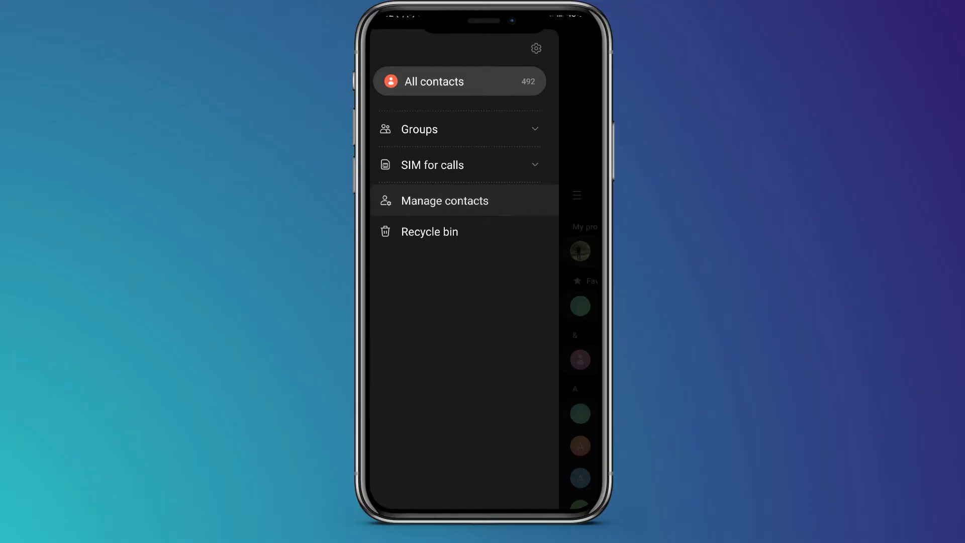
pyautogui.click(444, 201)
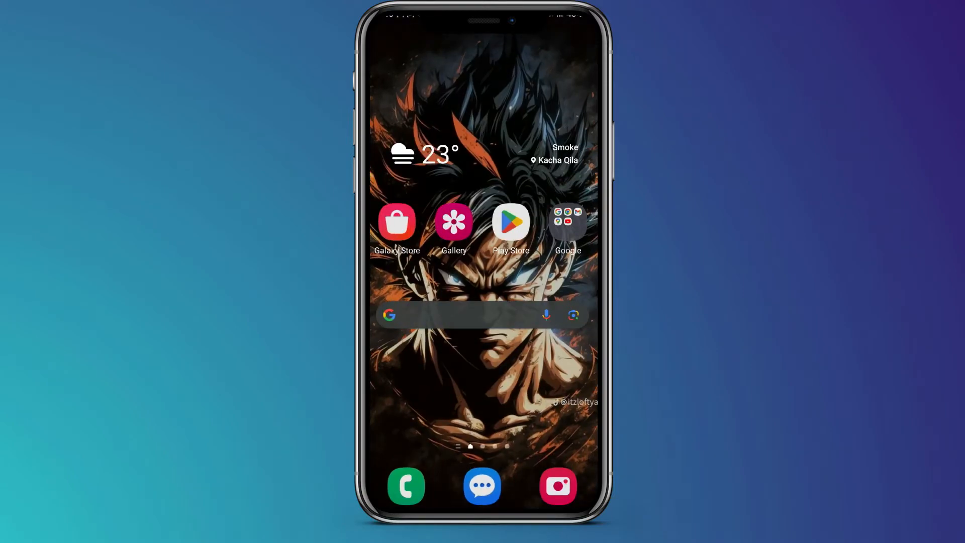
# Step: Launch the installed Copy to SIM Card app from its Play Store listing
pyautogui.click(511, 221)
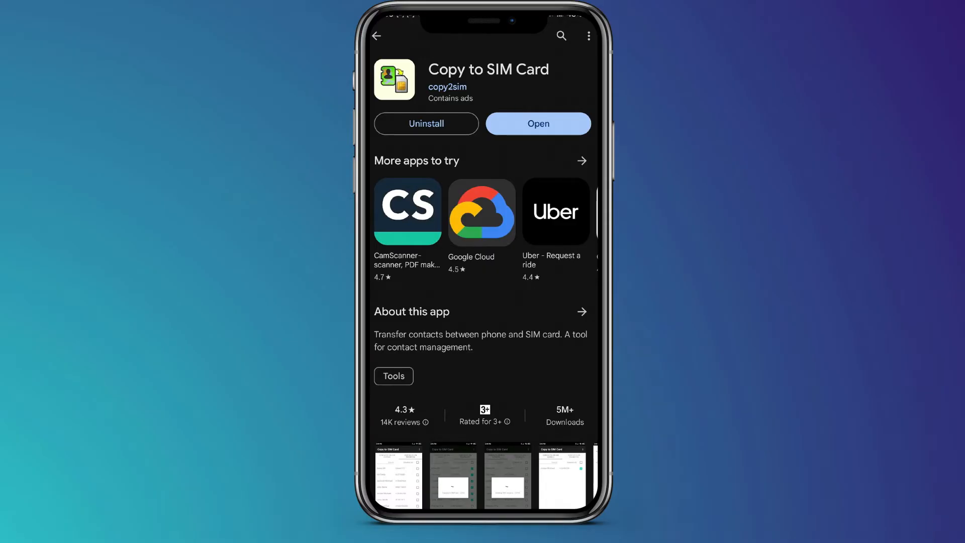
pyautogui.click(536, 123)
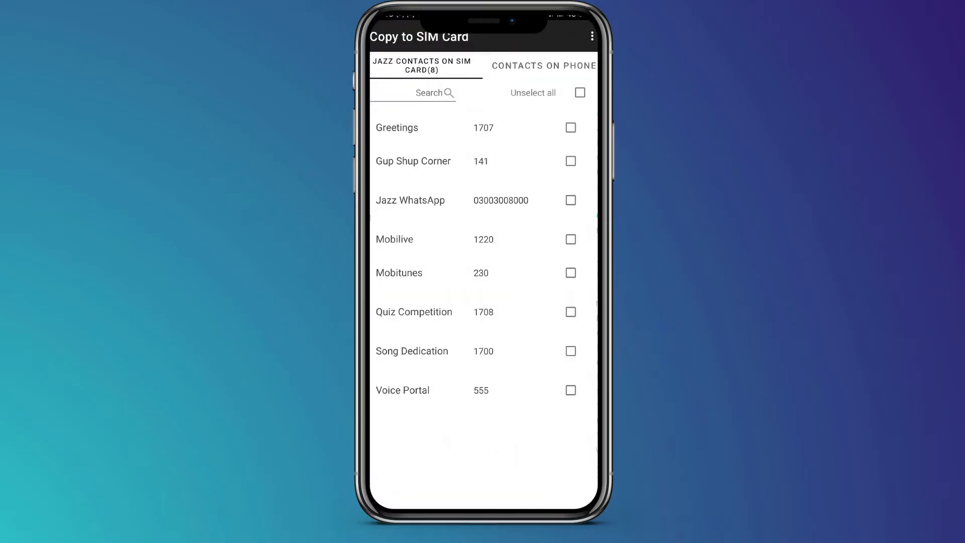
pyautogui.click(543, 65)
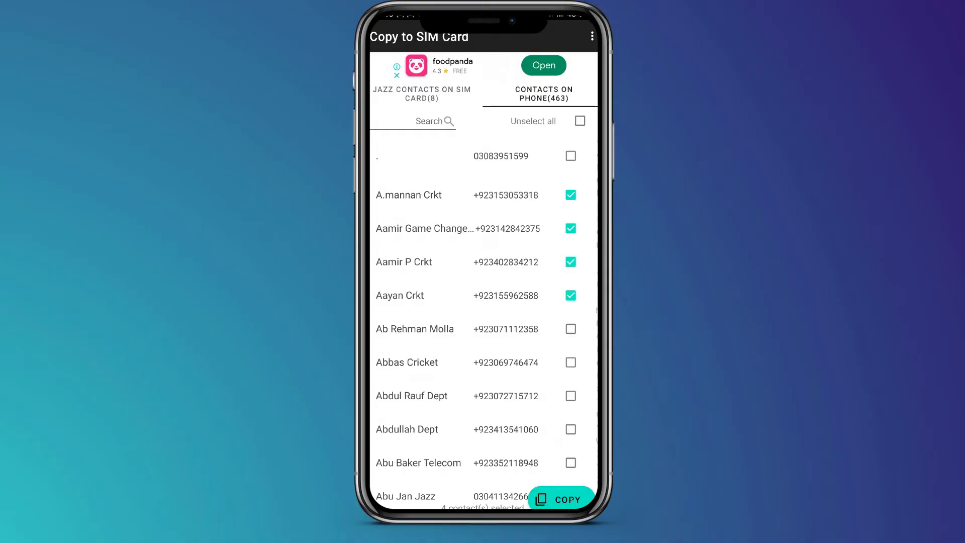
pyautogui.click(590, 36)
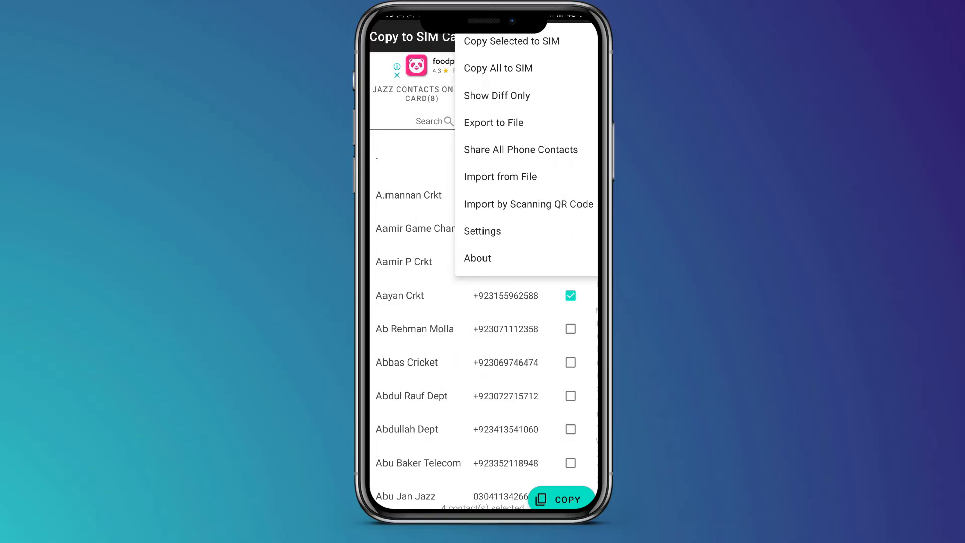
# Step: Copy the selected contacts to the SIM, getting the '1 copied, 3 failed' toast
pyautogui.click(512, 41)
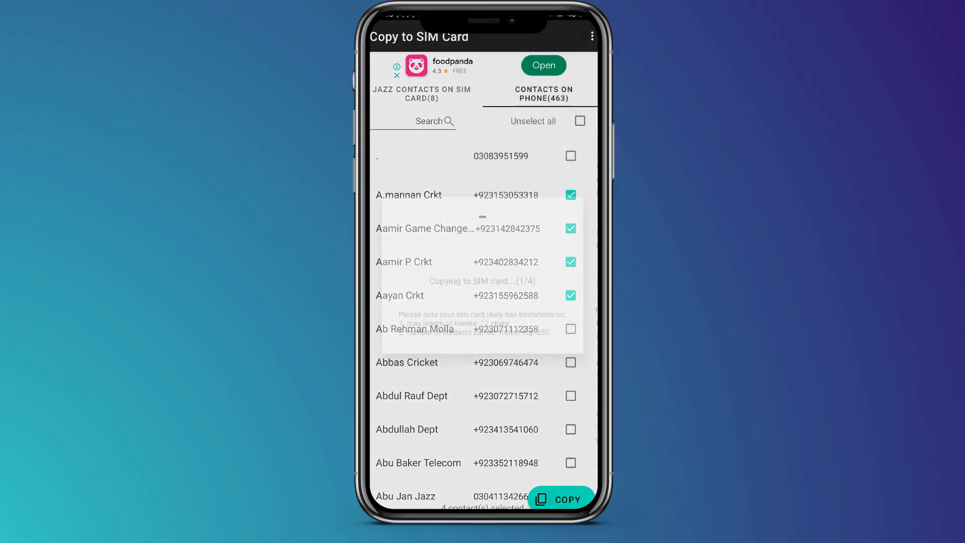
pyautogui.click(560, 498)
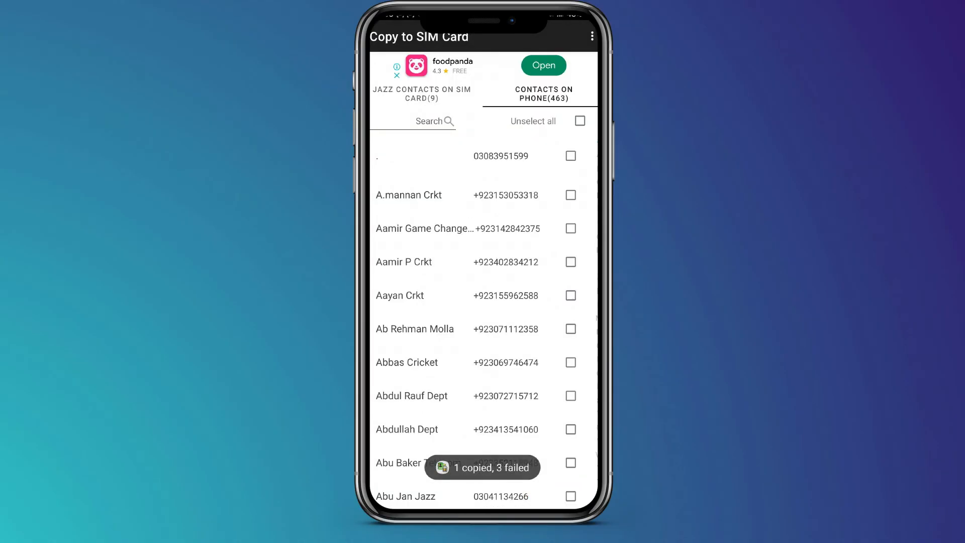